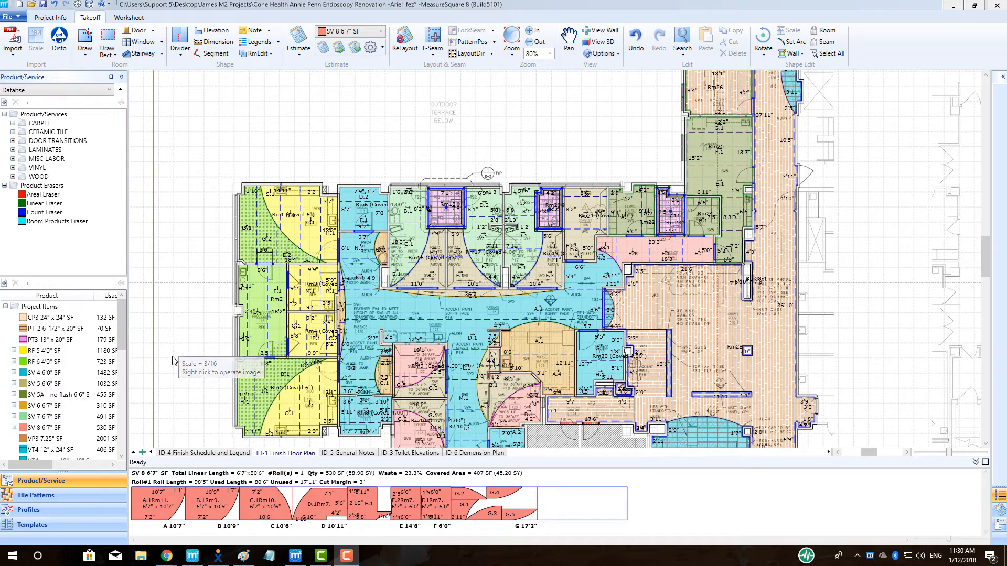
Step: Start a new tab and name it 'Sample Floor'
{"action": "left_click", "coordinate": [142, 455]}
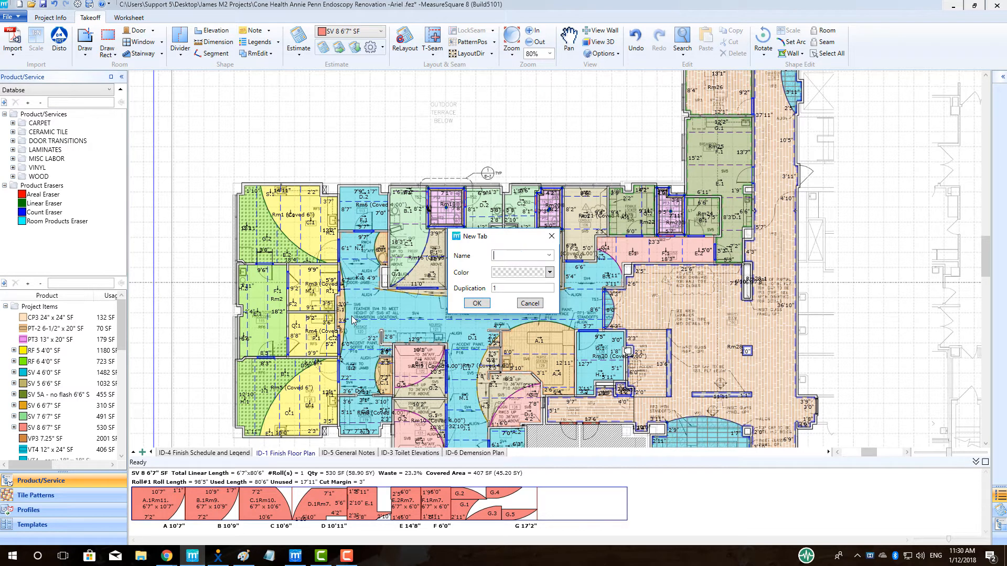
{"action": "type", "text": "Sample F"}
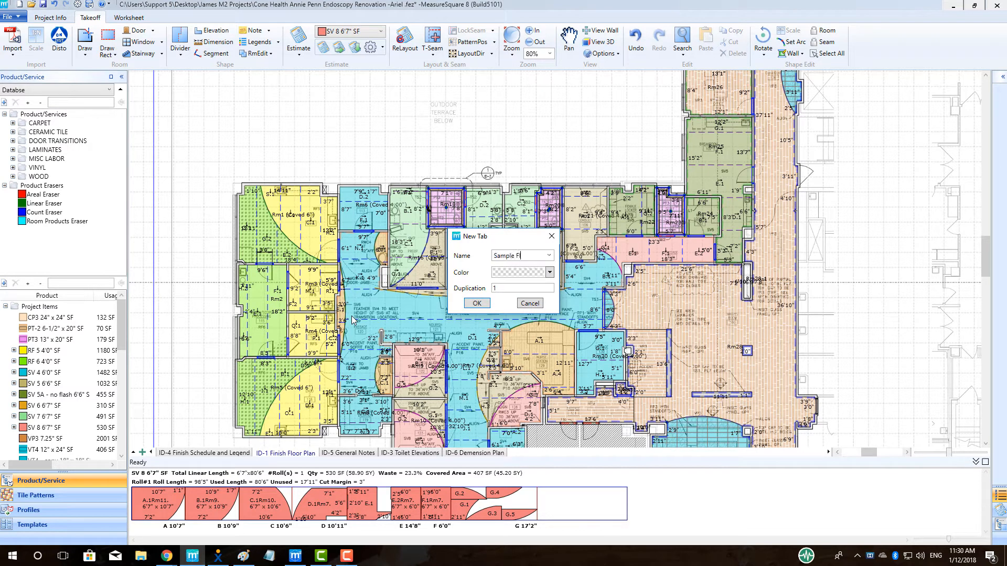
{"action": "type", "text": "loor"}
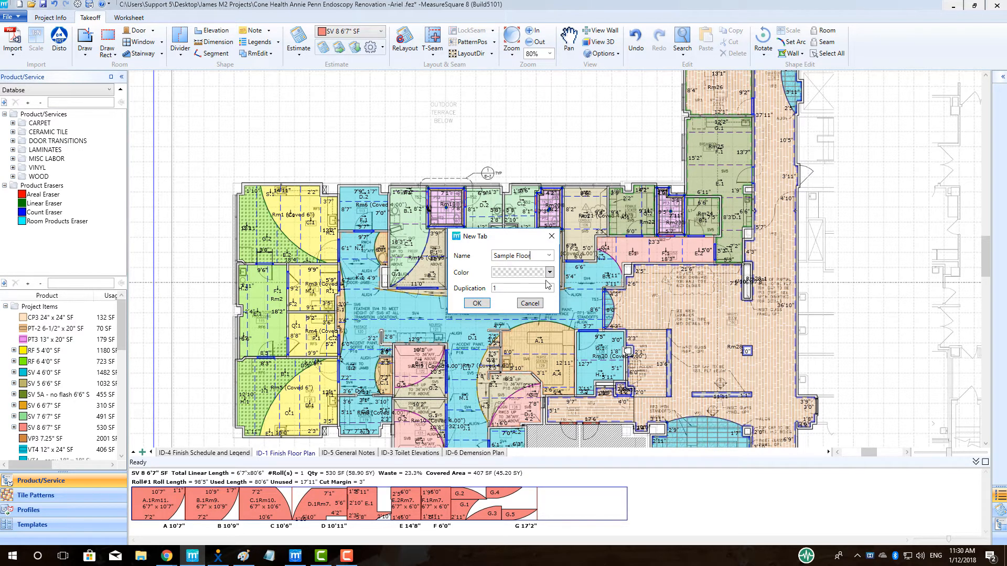
{"action": "left_click", "coordinate": [548, 256]}
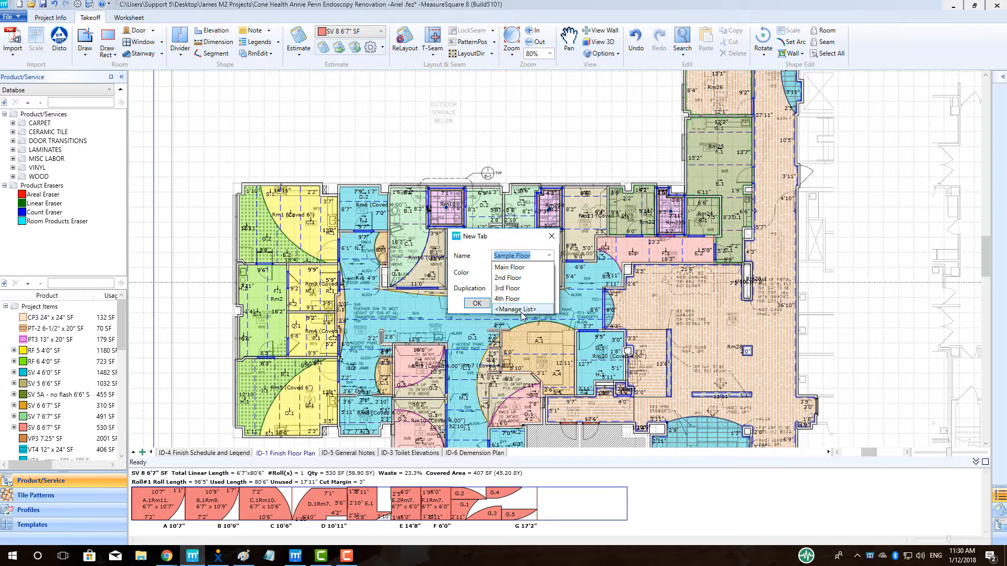
Step: Make the new tab orange, confirm it and switch to Sample Floor
{"action": "left_click", "coordinate": [549, 272]}
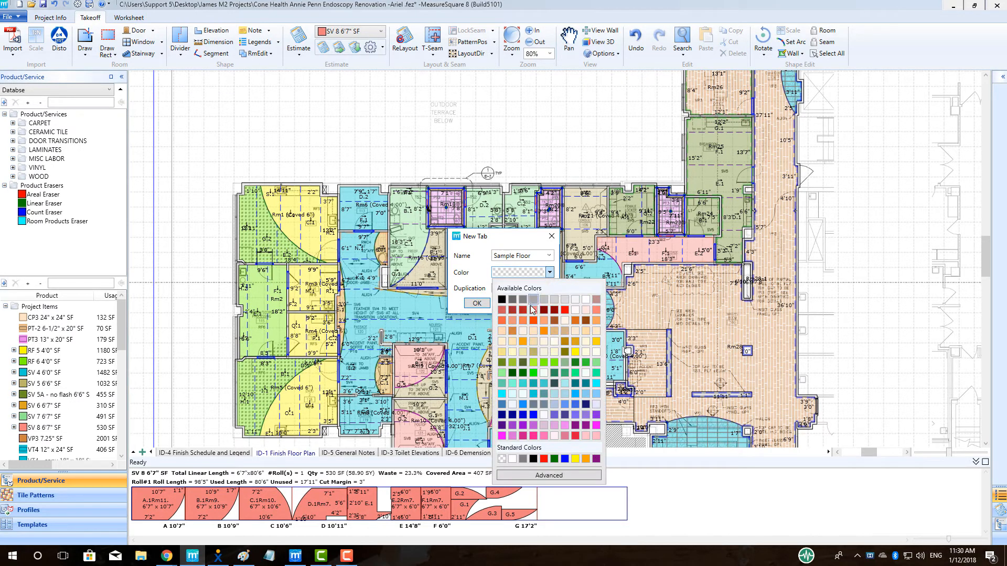
{"action": "left_click", "coordinate": [545, 319]}
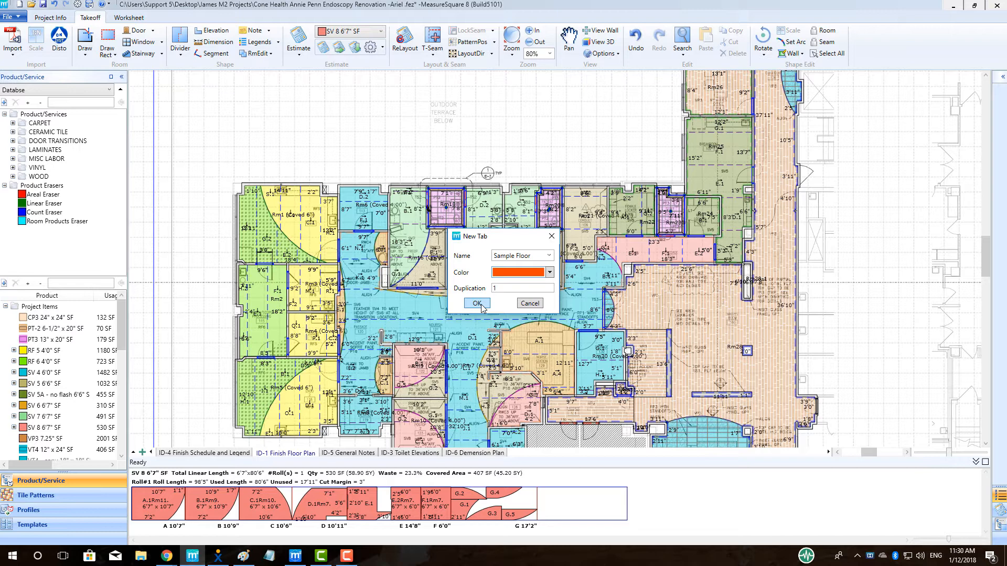
{"action": "left_click", "coordinate": [476, 304]}
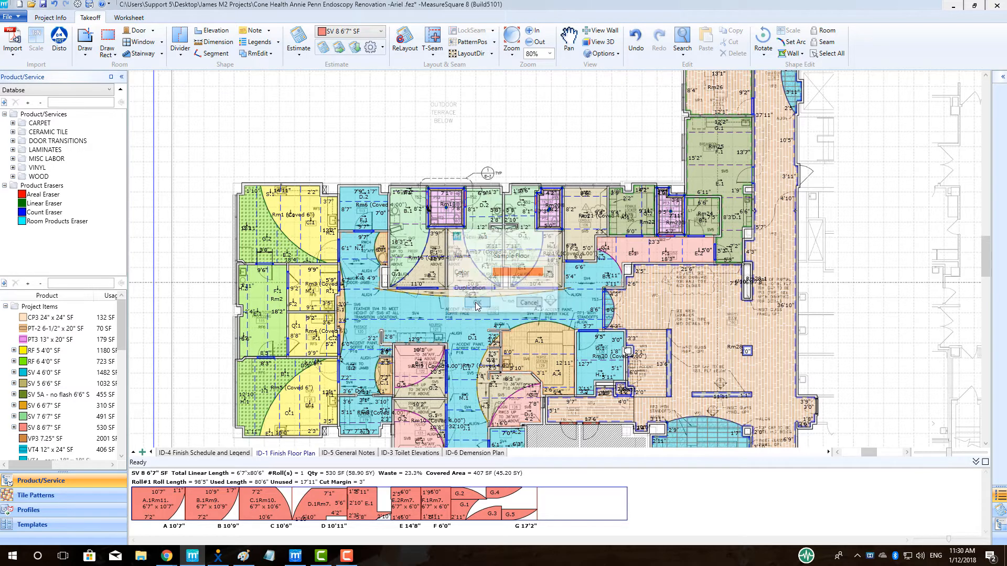
{"action": "left_click", "coordinate": [536, 452]}
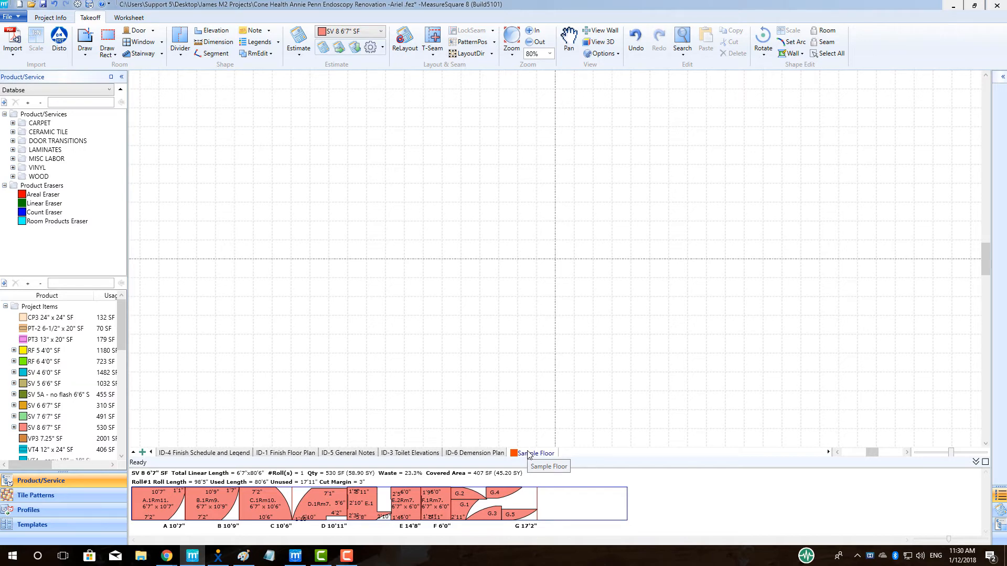
{"action": "mouse_move", "coordinate": [474, 453]}
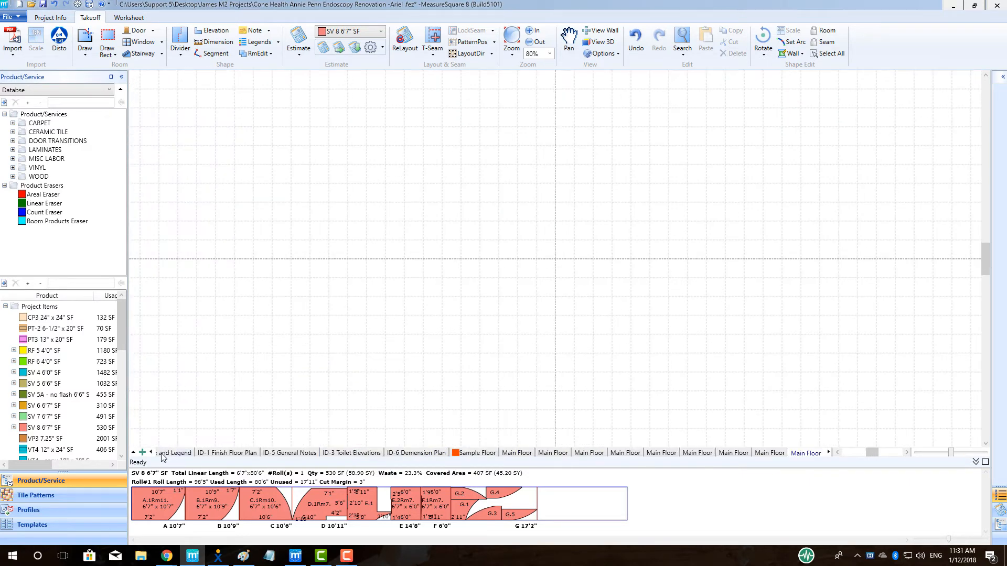
Step: Scroll the tab strip left and right through the Main Floor tabs and list all tabs
{"action": "left_click", "coordinate": [143, 452]}
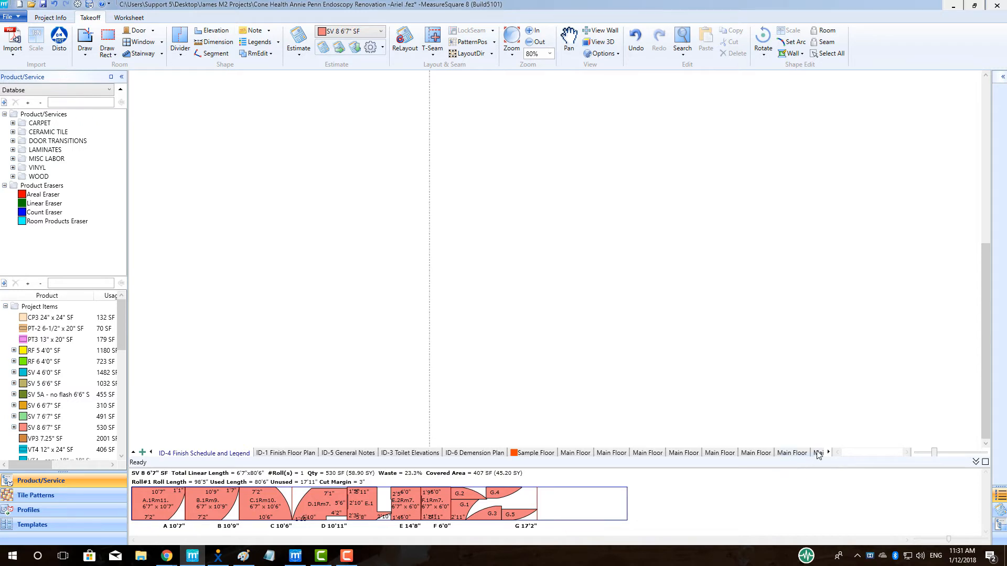
{"action": "left_click", "coordinate": [828, 452]}
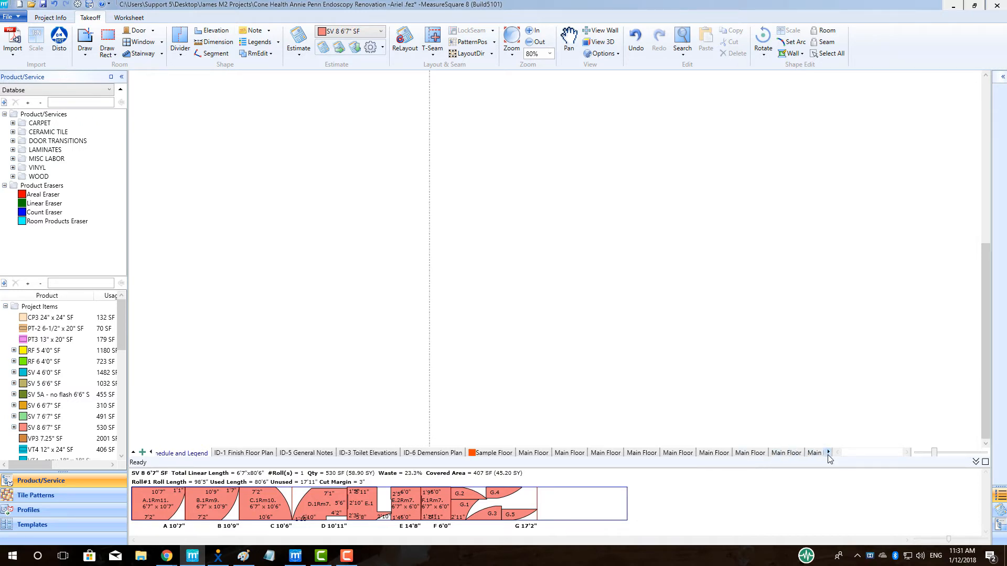
{"action": "left_click", "coordinate": [828, 452]}
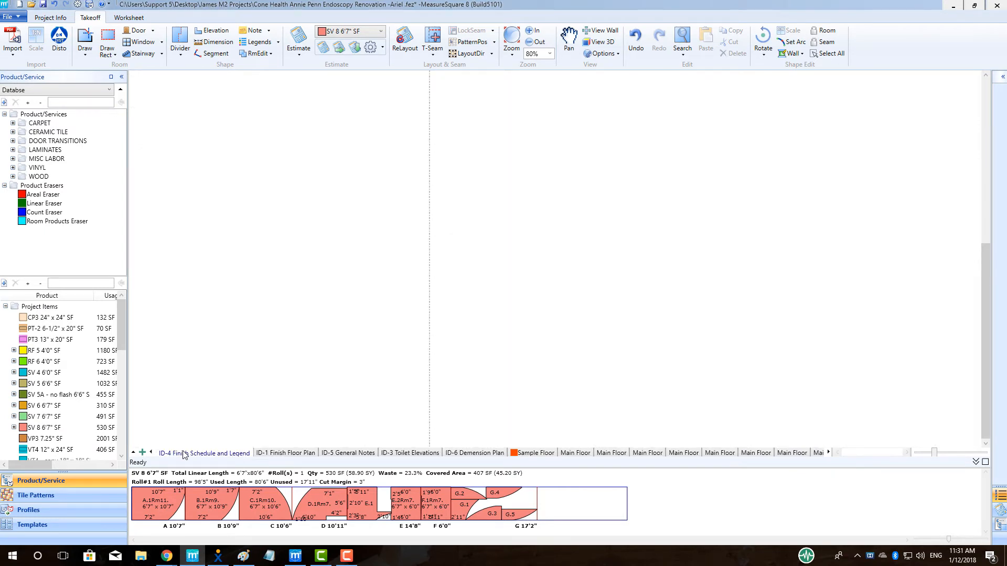
{"action": "mouse_move", "coordinate": [204, 452]}
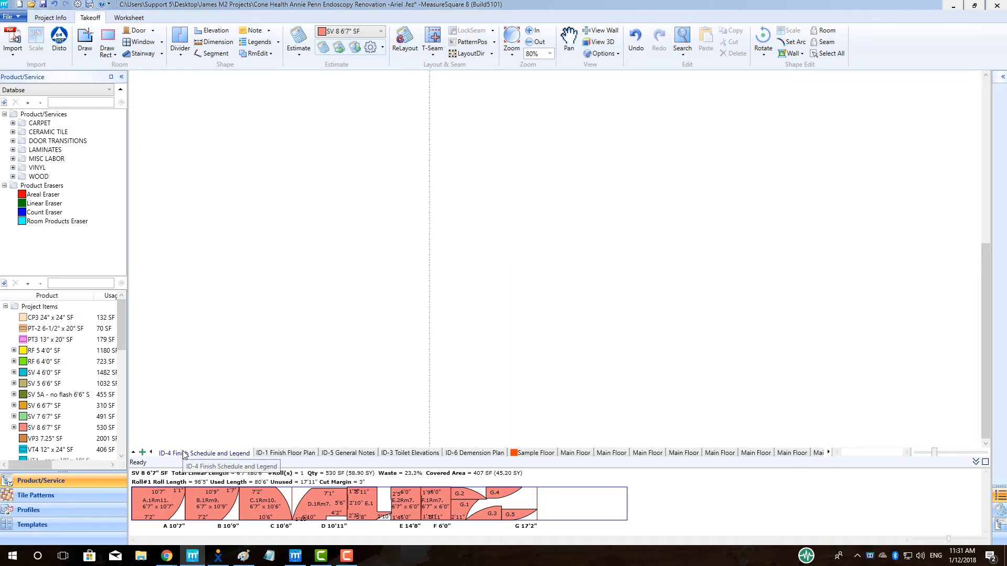
{"action": "left_click", "coordinate": [134, 452]}
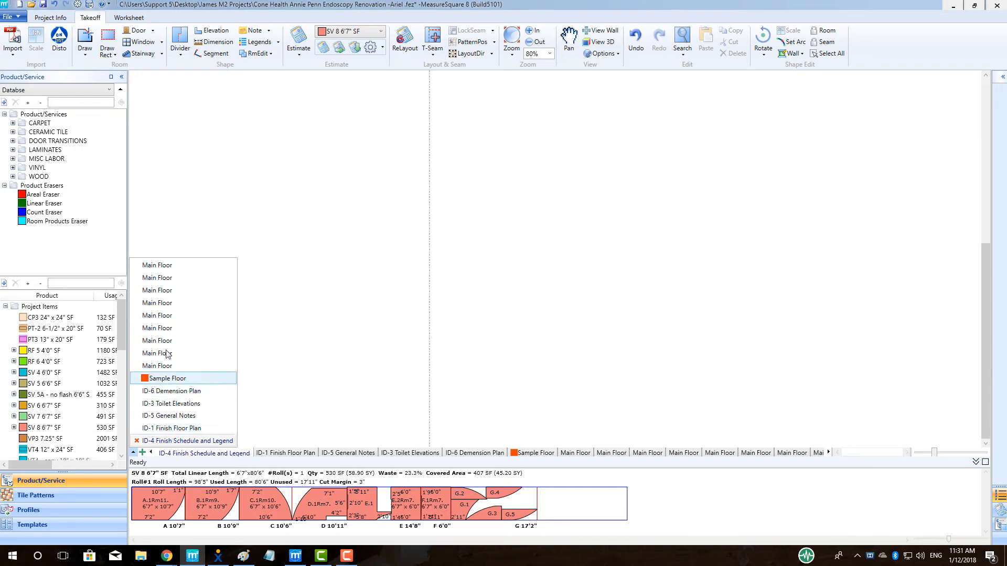
Step: Switch to the ID-5 General Notes sheet from the tab list
{"action": "left_click", "coordinate": [172, 429]}
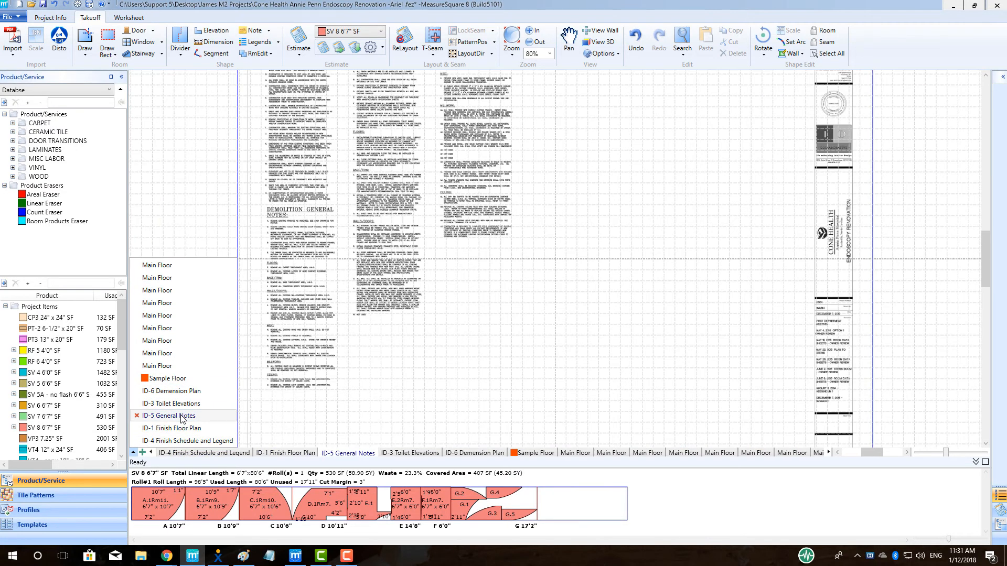
{"action": "mouse_move", "coordinate": [352, 406]}
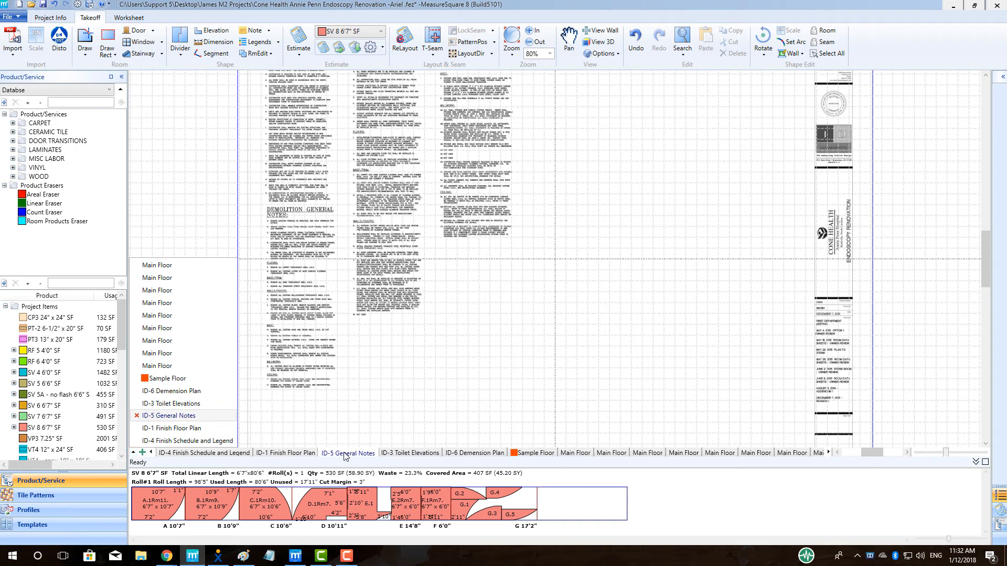
{"action": "mouse_move", "coordinate": [565, 461]}
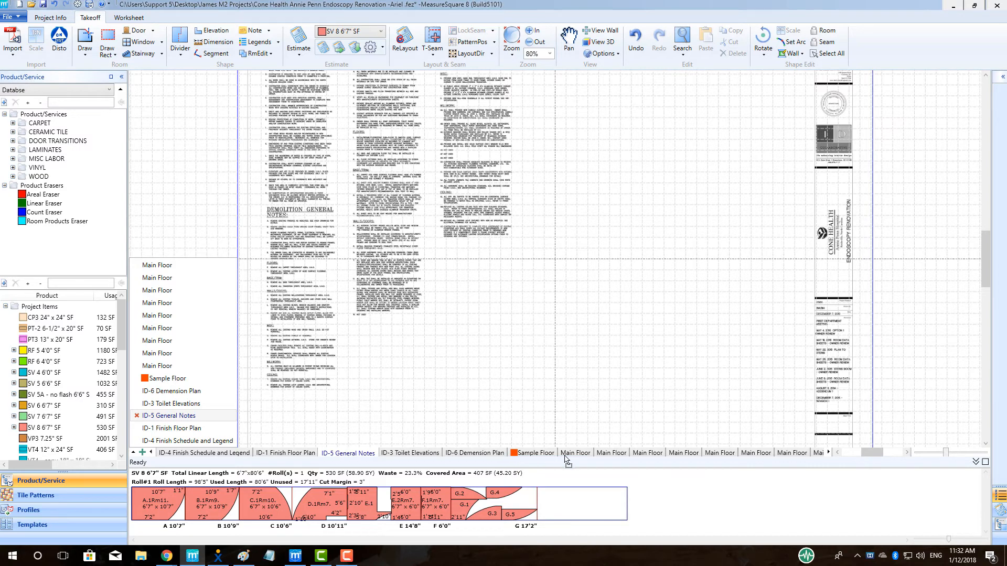
{"action": "mouse_move", "coordinate": [527, 452]}
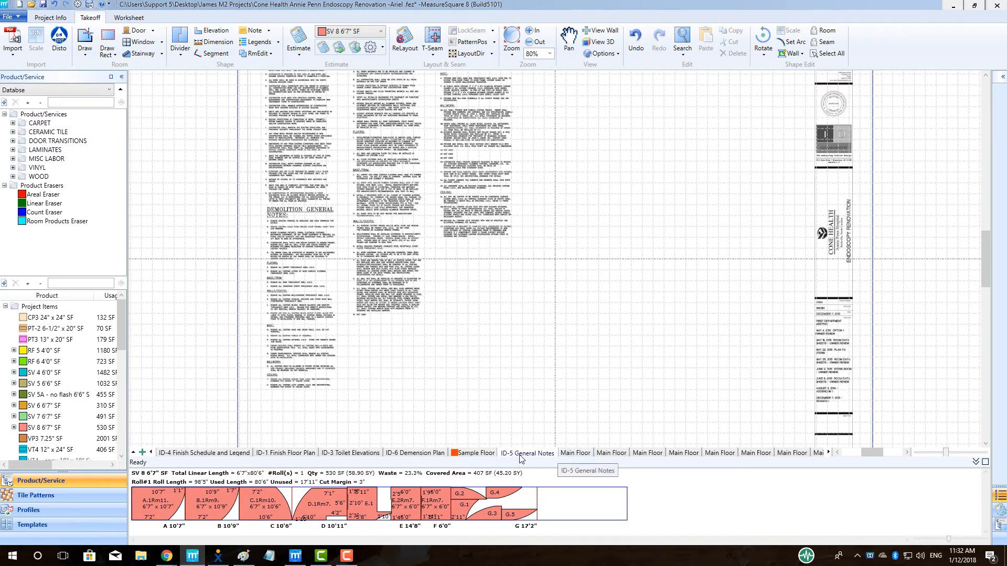
{"action": "mouse_move", "coordinate": [506, 459]}
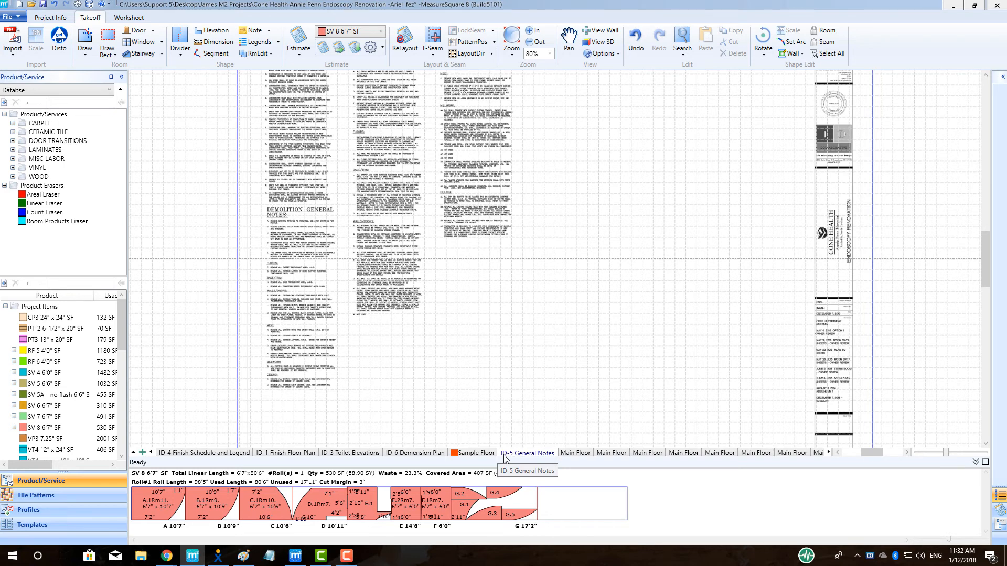
Step: Bring up Edit Tab for Sample Floor with its colour choices showing
{"action": "right_click", "coordinate": [475, 452]}
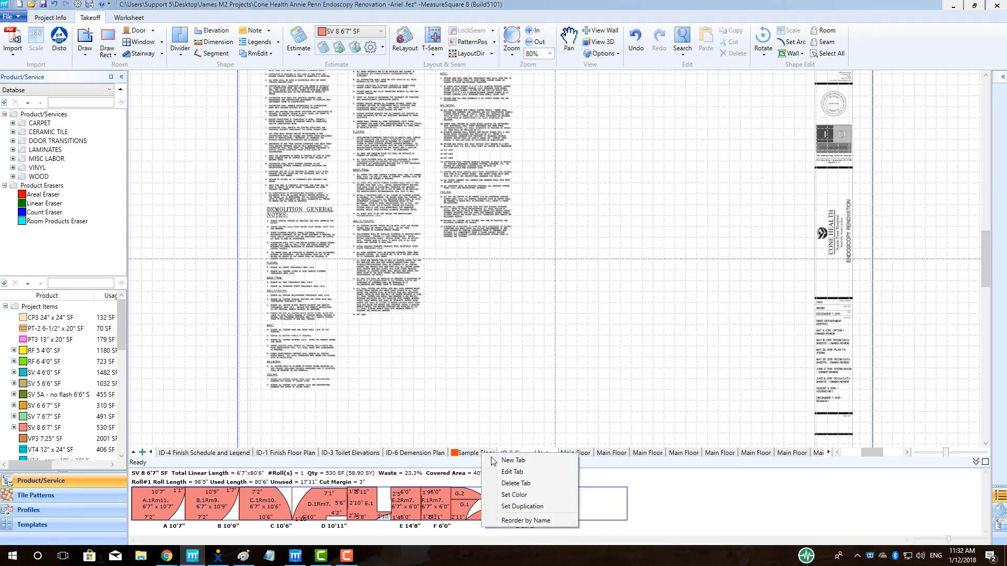
{"action": "mouse_move", "coordinate": [507, 472]}
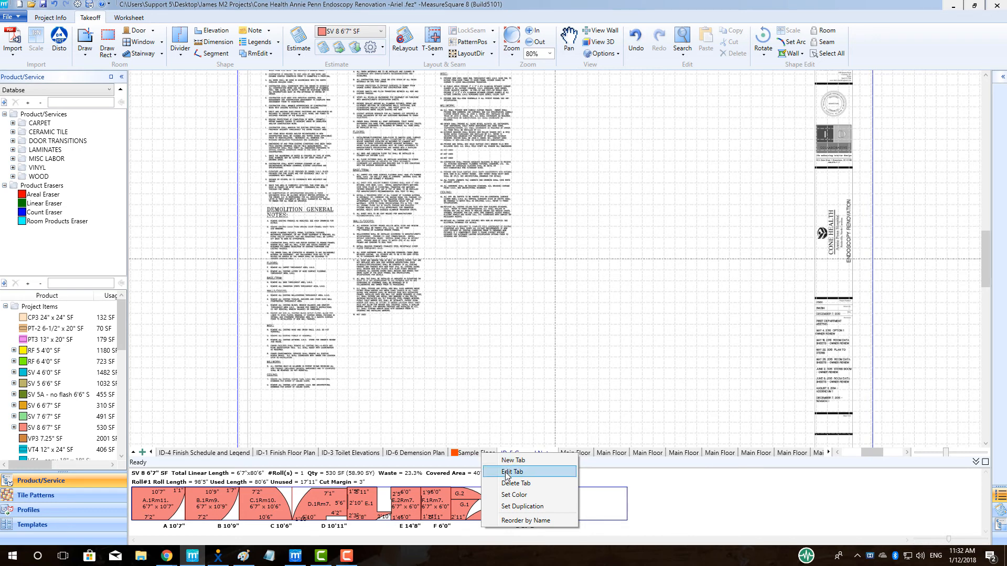
{"action": "left_click", "coordinate": [513, 472]}
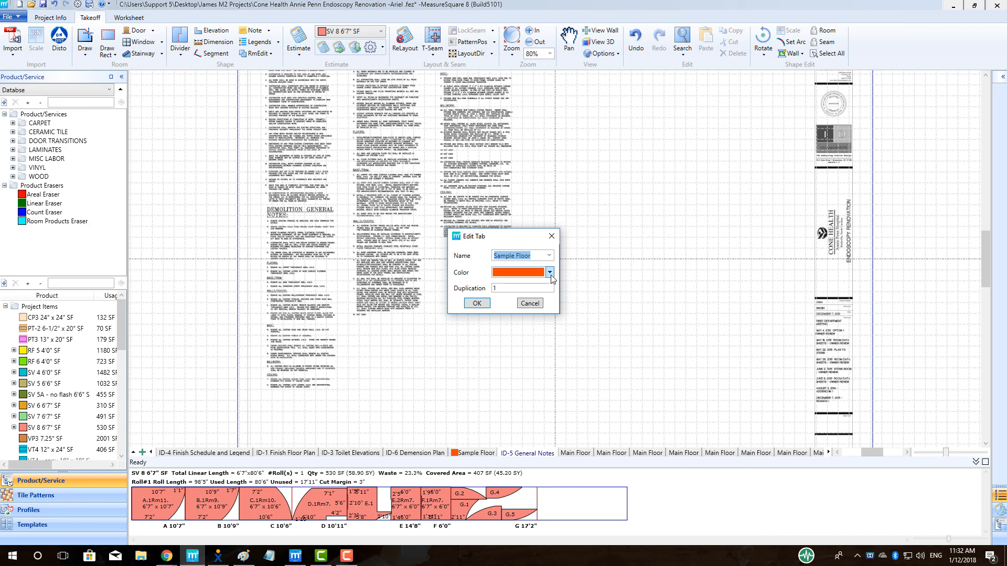
{"action": "left_click", "coordinate": [548, 272]}
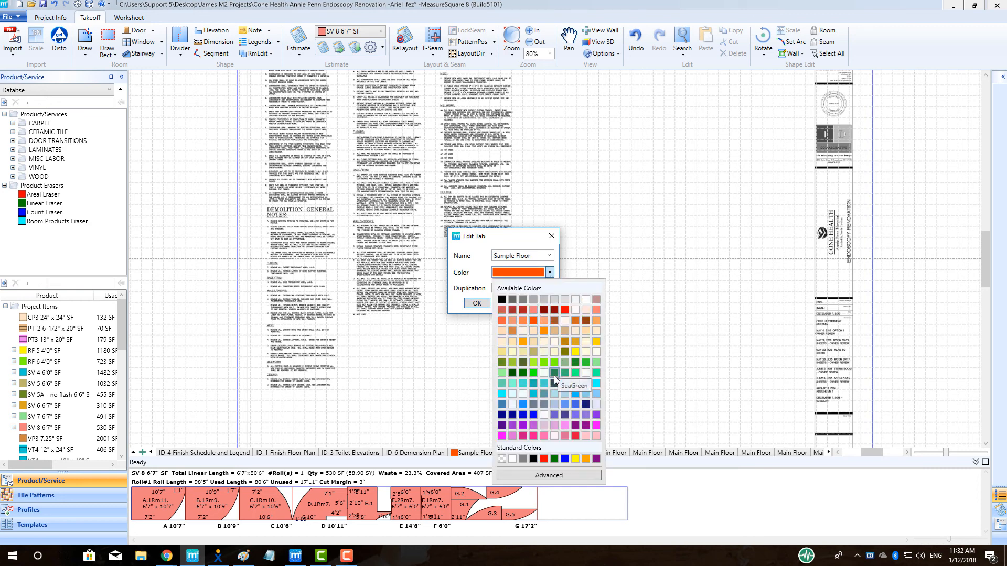